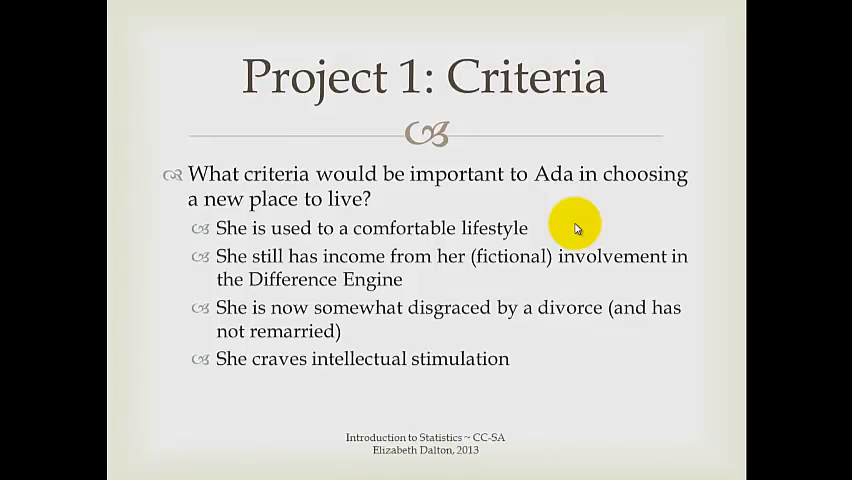
{"action": "mouse_move", "coordinate": [568, 238]}
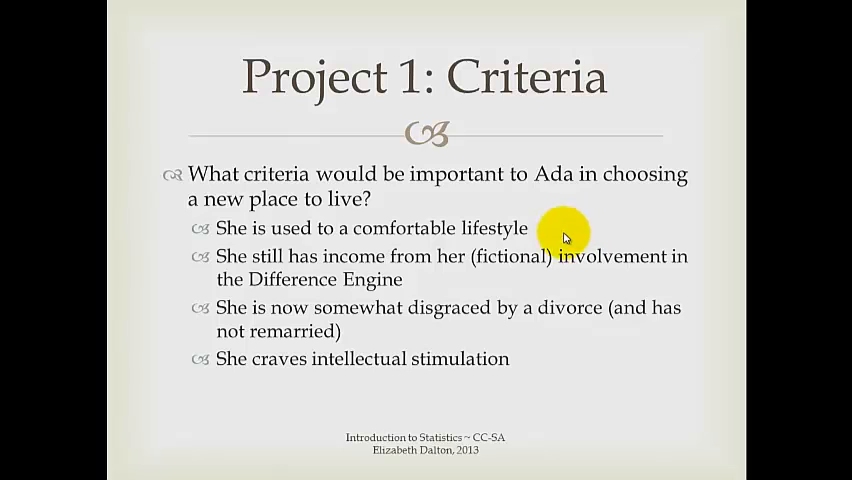
{"action": "mouse_move", "coordinate": [564, 224]}
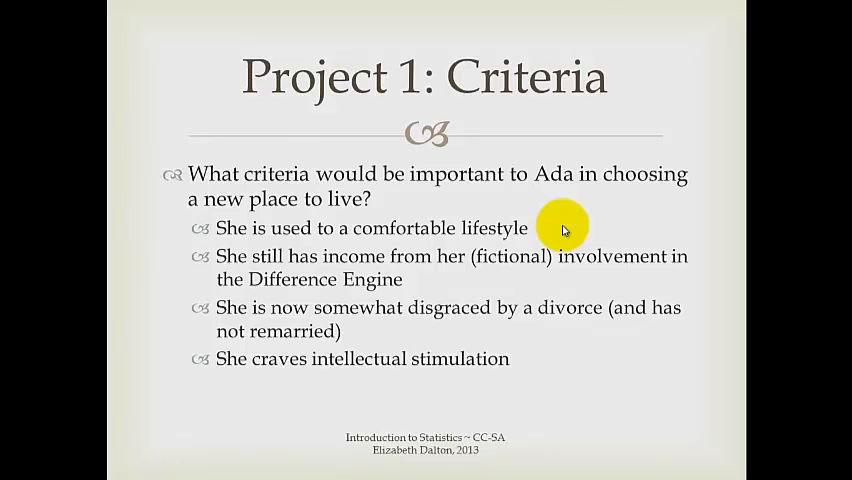
{"action": "mouse_move", "coordinate": [568, 216]}
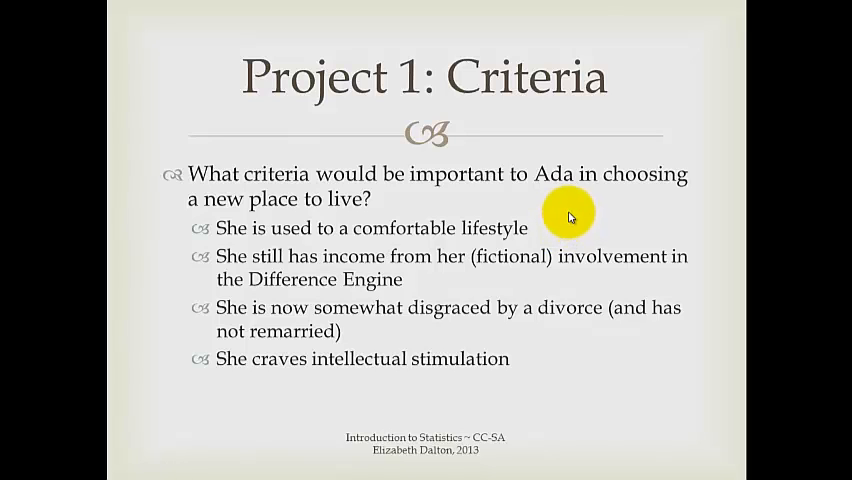
{"action": "mouse_move", "coordinate": [424, 280]}
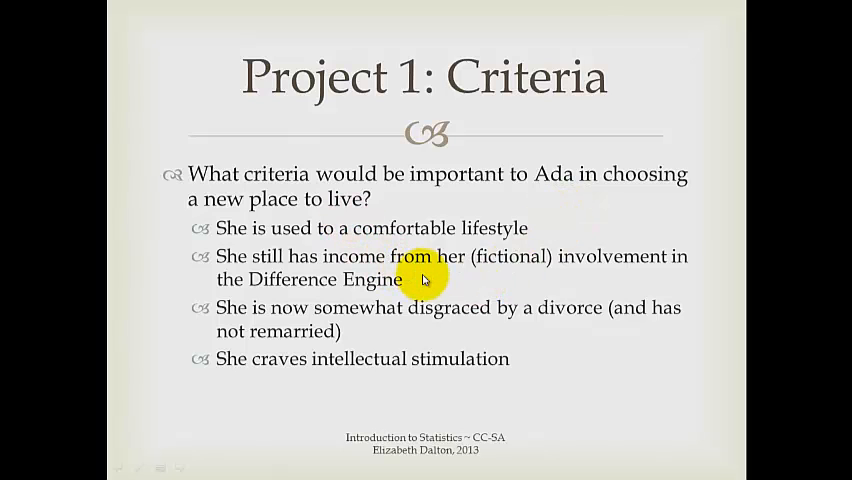
{"action": "mouse_move", "coordinate": [420, 288]}
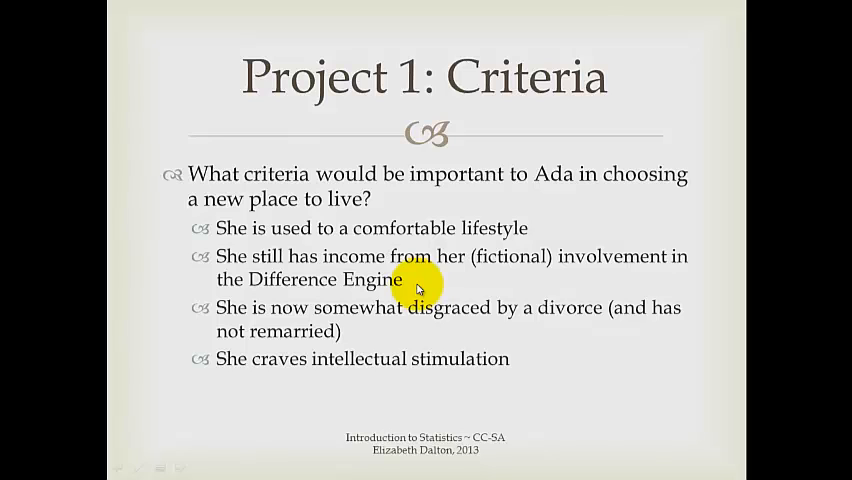
{"action": "mouse_move", "coordinate": [376, 314]}
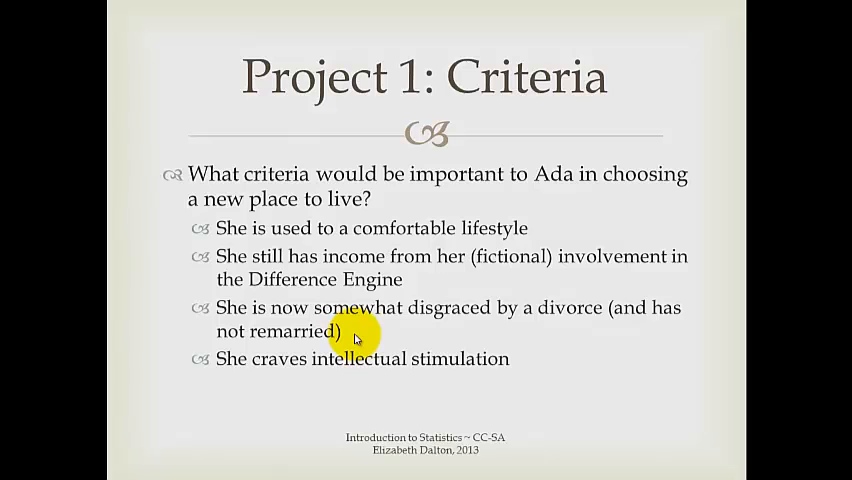
{"action": "mouse_move", "coordinate": [344, 338]}
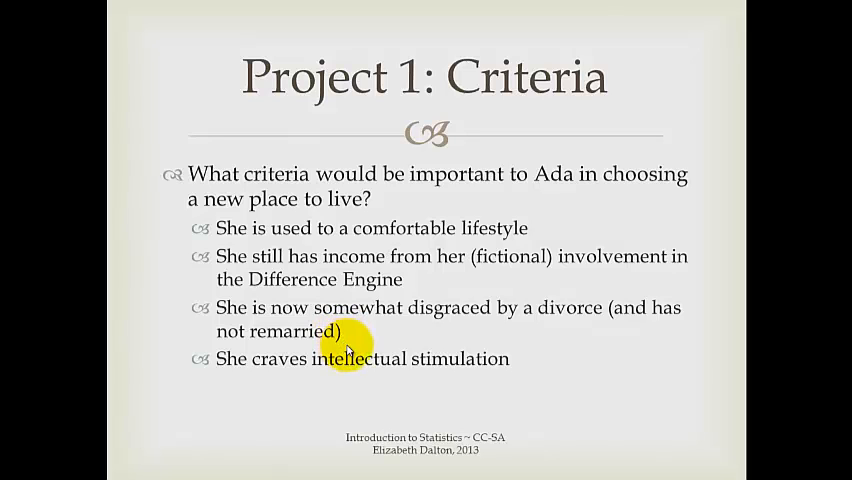
{"action": "mouse_move", "coordinate": [536, 358]}
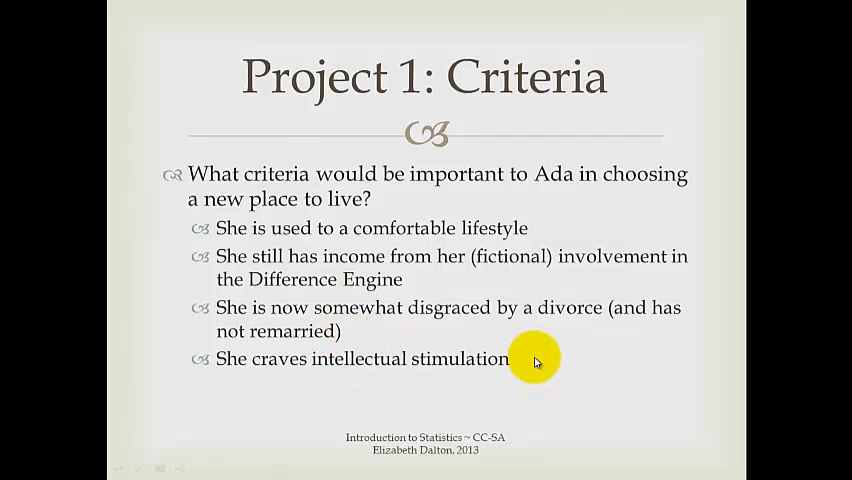
{"action": "mouse_move", "coordinate": [292, 372]}
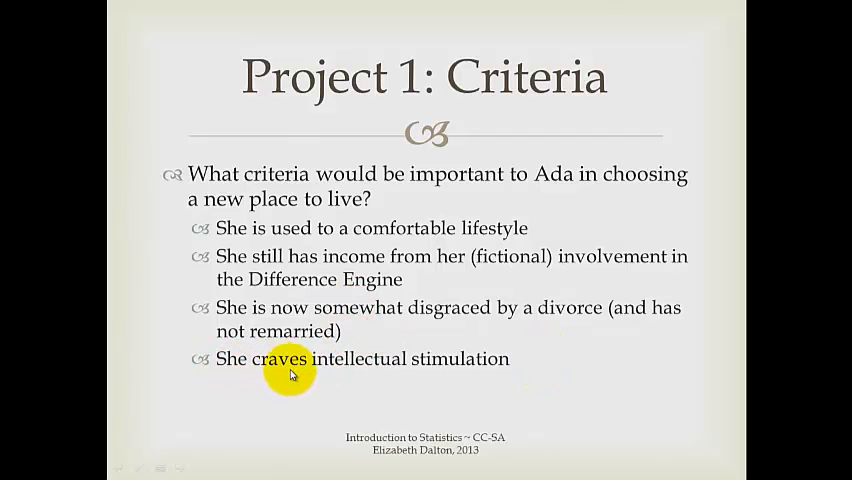
{"action": "mouse_move", "coordinate": [458, 384]}
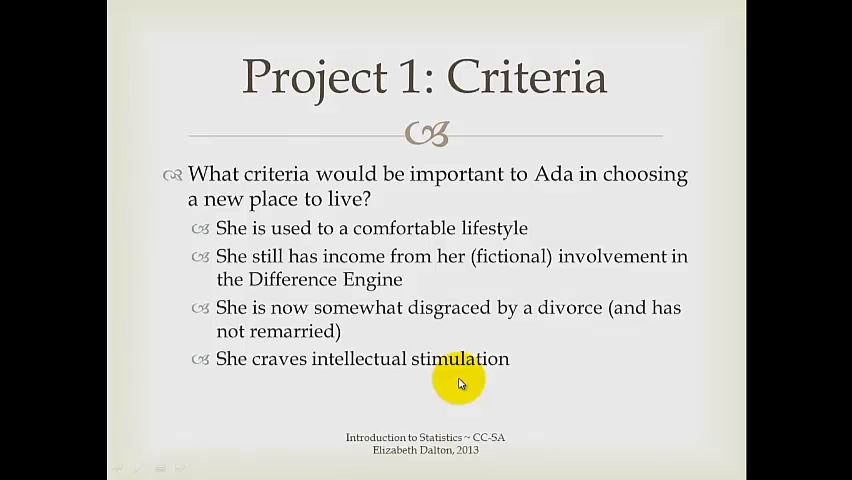
{"action": "mouse_move", "coordinate": [420, 384]}
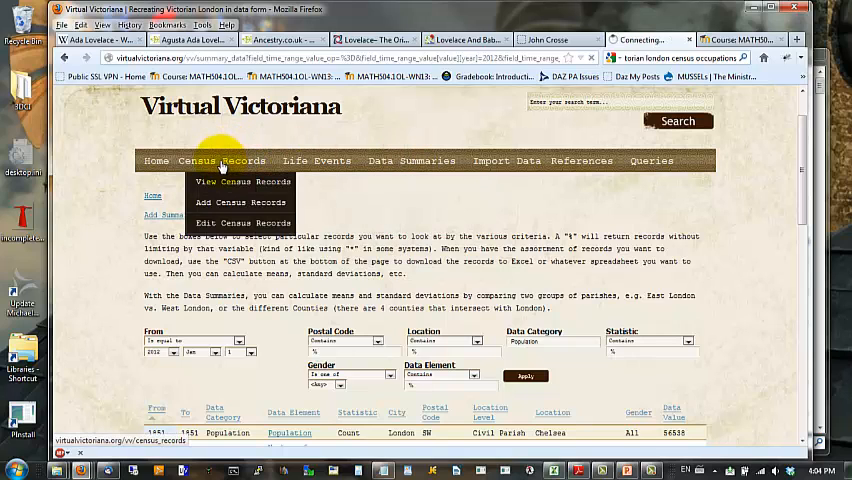
Search the View Census Records page to list 1841 Middlesex household records
{"action": "left_click", "coordinate": [242, 180]}
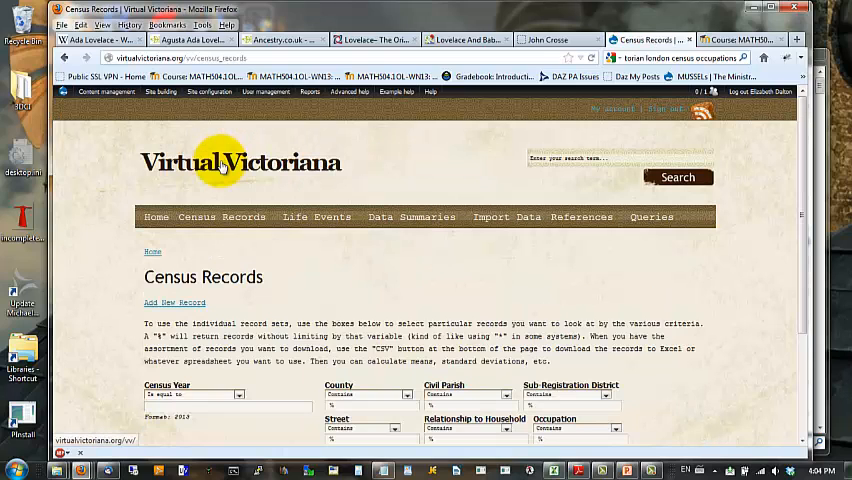
{"action": "scroll", "scroll_direction": "down", "scroll_amount": 3}
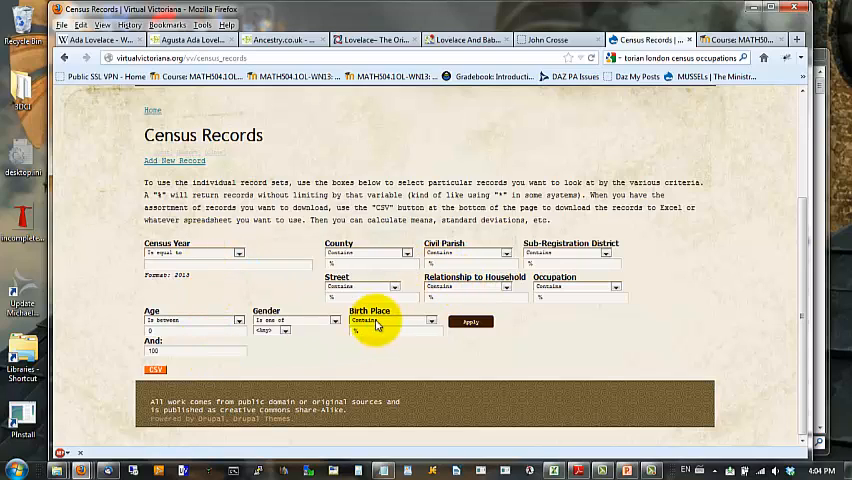
{"action": "left_click", "coordinate": [470, 322]}
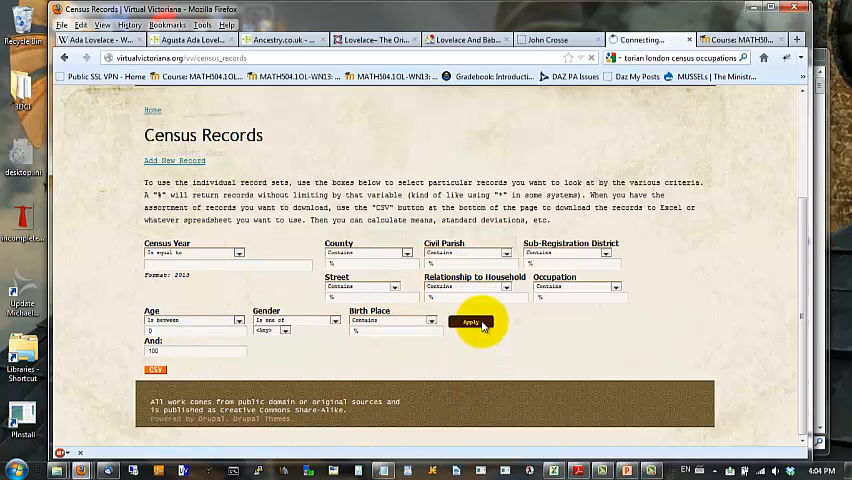
{"action": "left_click", "coordinate": [472, 322]}
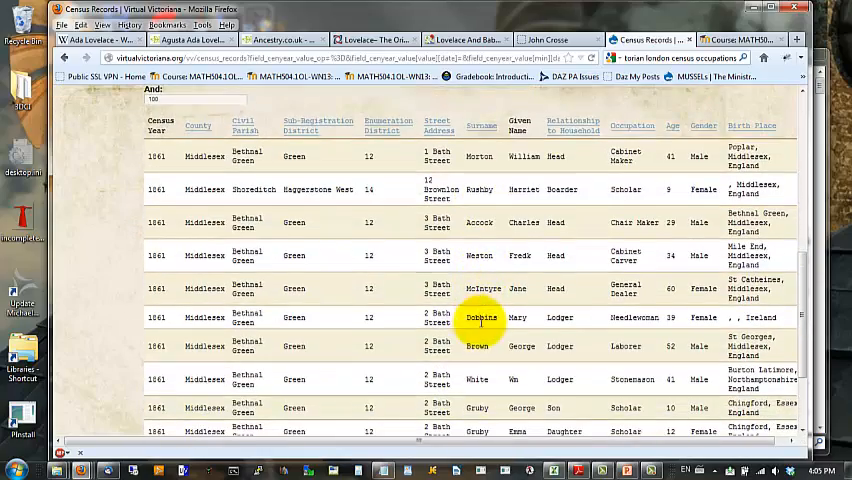
{"action": "scroll", "scroll_direction": "down", "scroll_amount": 3}
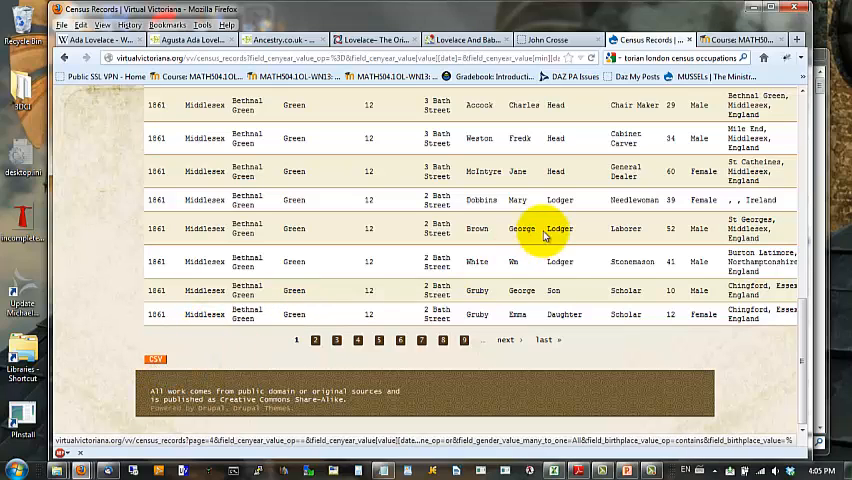
{"action": "scroll", "scroll_direction": "up", "scroll_amount": 3}
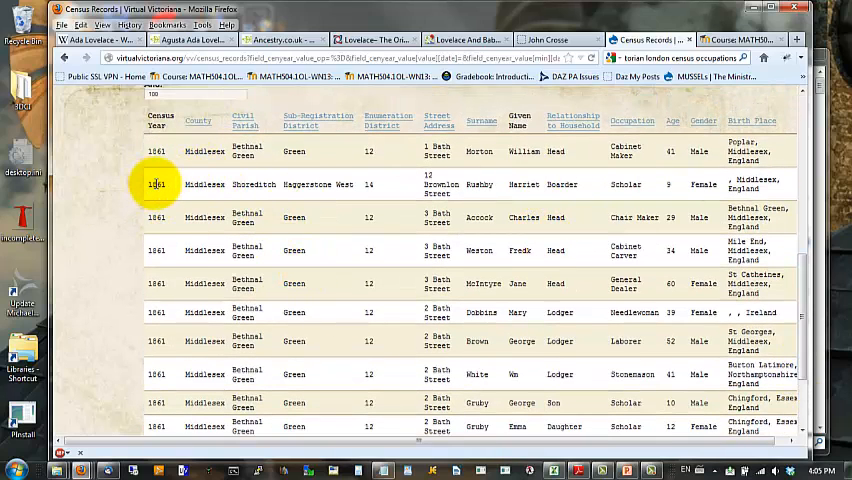
{"action": "mouse_move", "coordinate": [144, 210]}
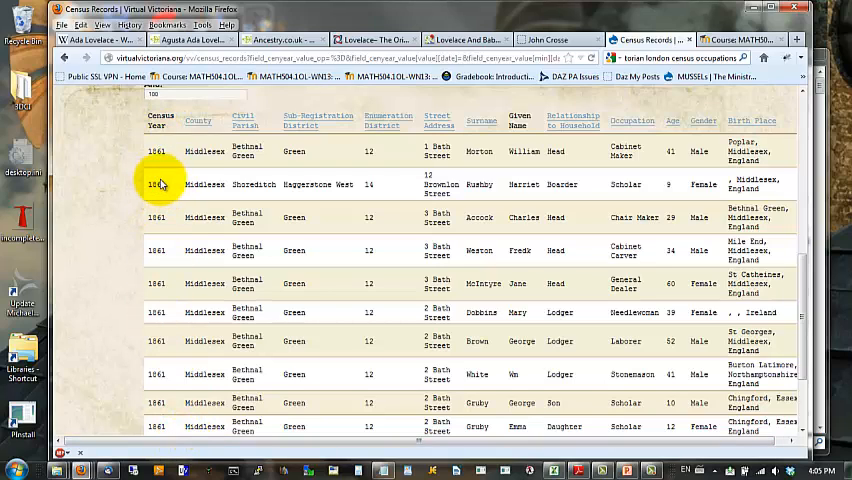
{"action": "mouse_move", "coordinate": [210, 118]}
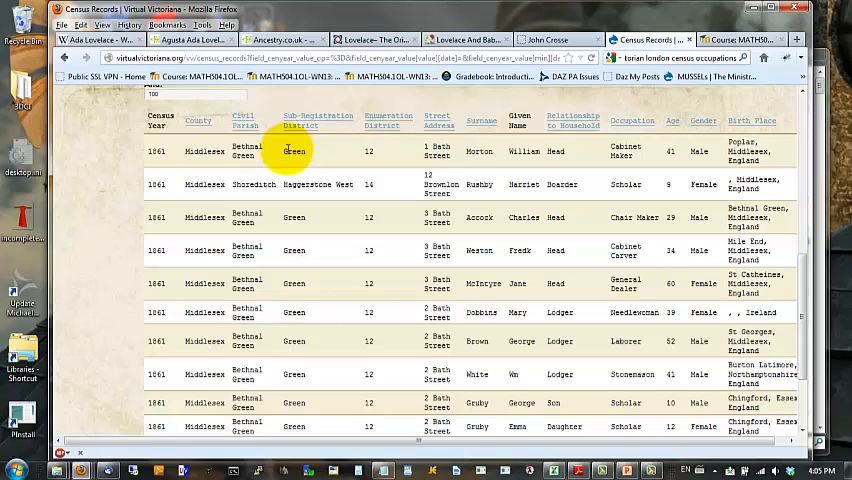
{"action": "mouse_move", "coordinate": [388, 172]}
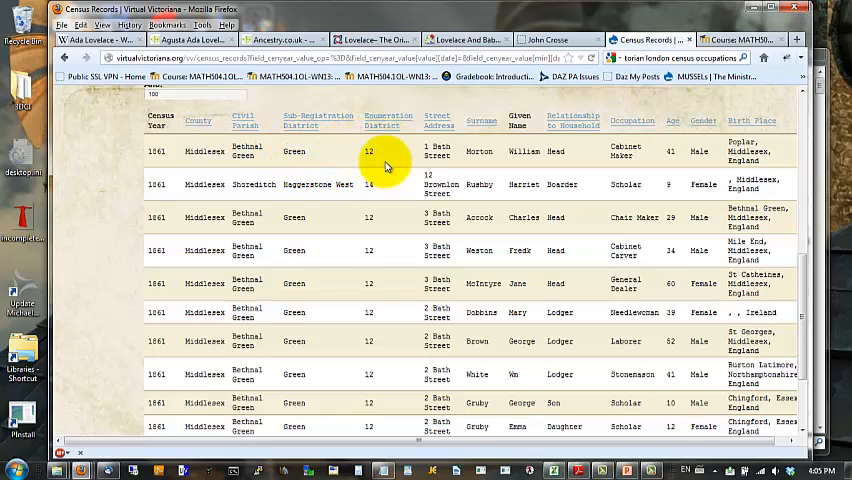
{"action": "mouse_move", "coordinate": [364, 160]}
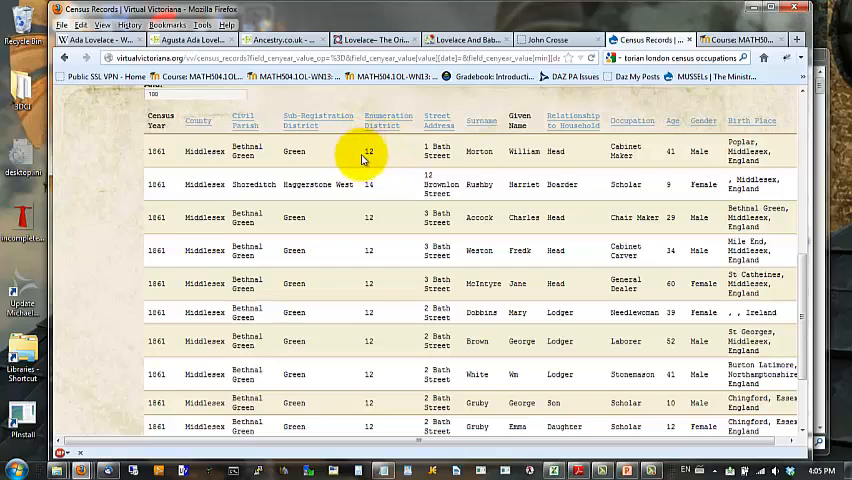
{"action": "mouse_move", "coordinate": [378, 160]}
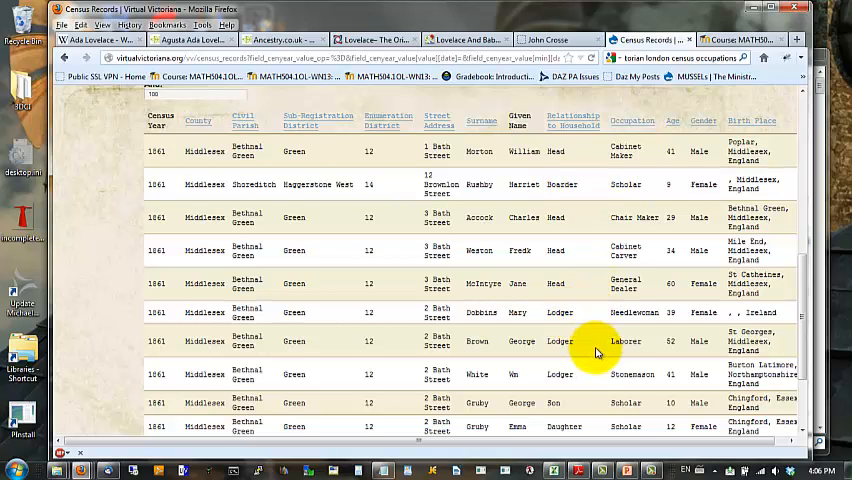
Scroll through the 1841 Bethnal Green result rows and back to the first rows
{"action": "scroll", "scroll_direction": "down", "scroll_amount": 3}
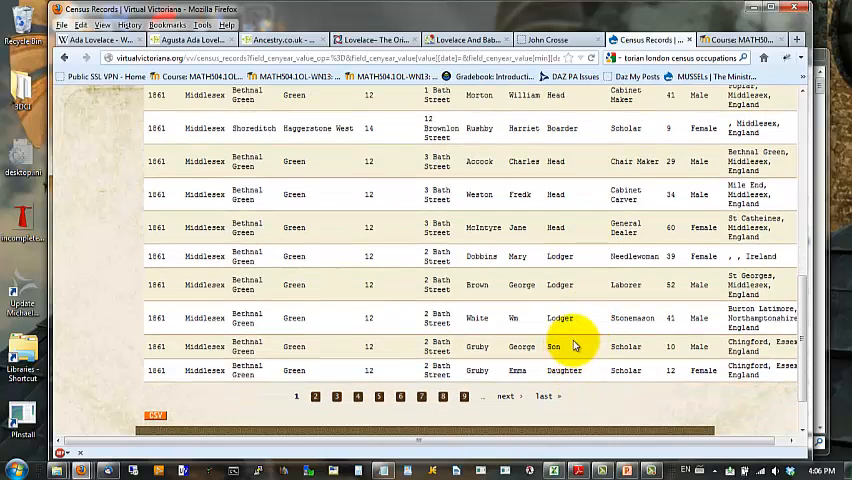
{"action": "scroll", "scroll_direction": "up", "scroll_amount": 3}
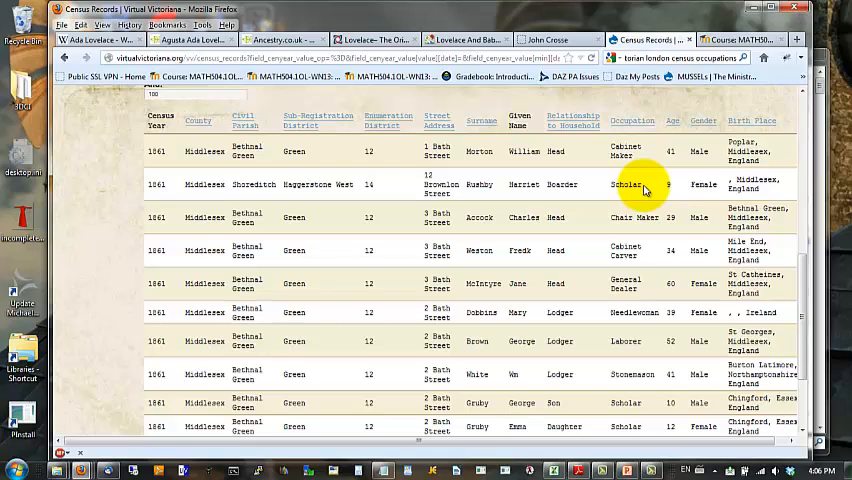
{"action": "mouse_move", "coordinate": [676, 196]}
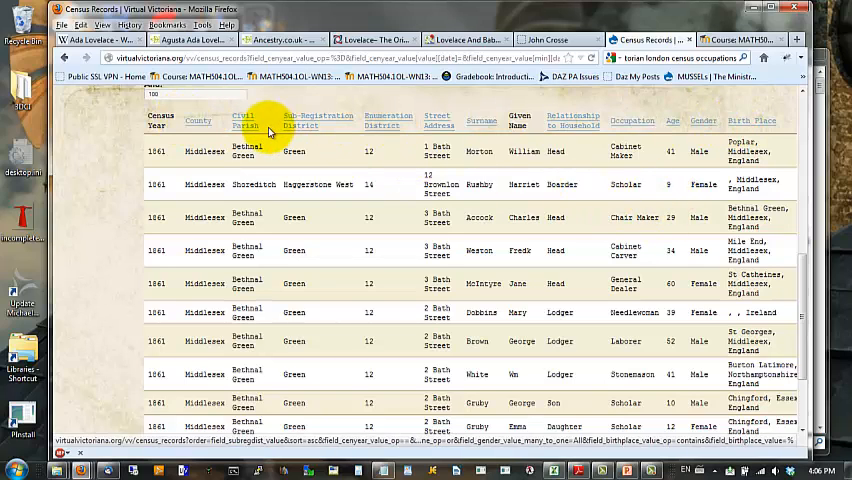
Reload the census search page and focus the Occupation filter above the Bethnal Green results
{"action": "left_click", "coordinate": [246, 120]}
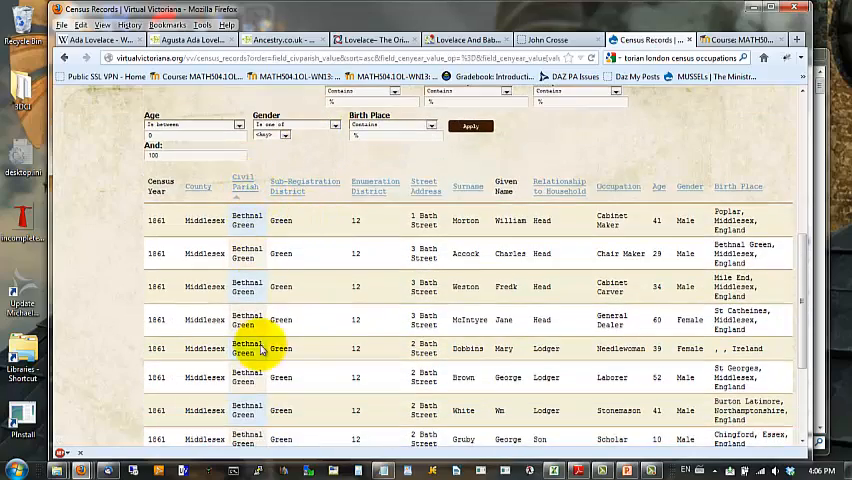
{"action": "scroll", "scroll_direction": "down", "scroll_amount": 3}
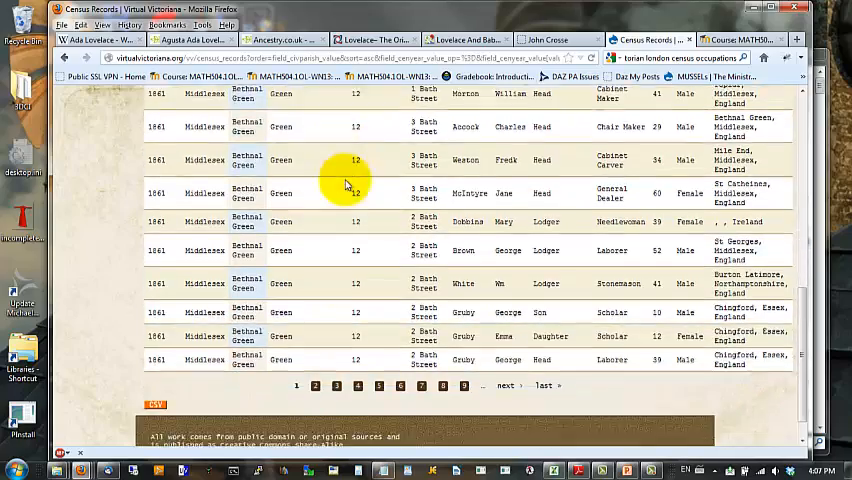
{"action": "scroll", "scroll_direction": "up", "scroll_amount": 3}
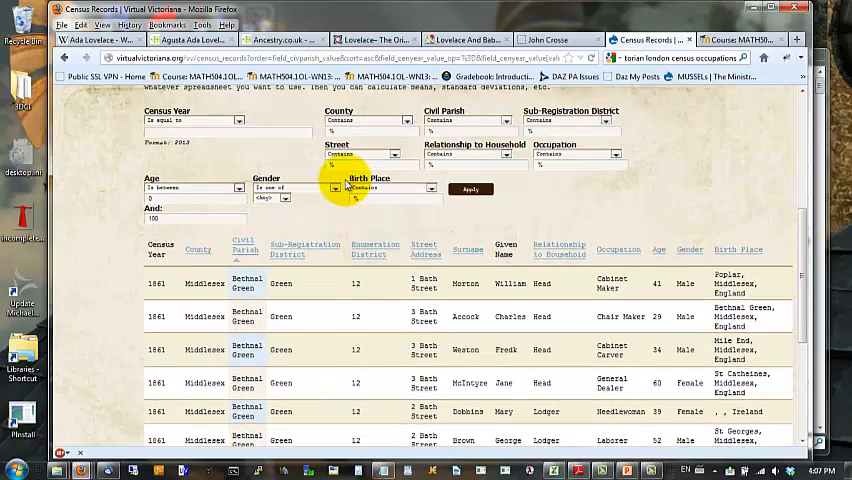
{"action": "left_click", "coordinate": [196, 120]}
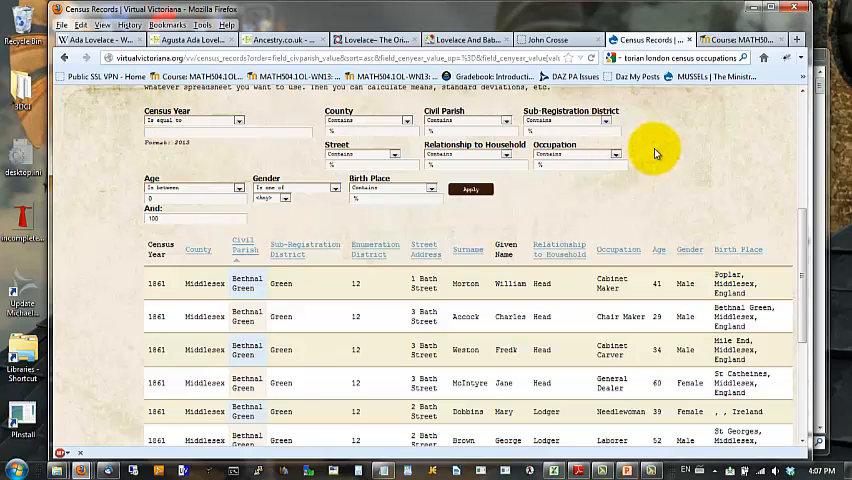
{"action": "mouse_move", "coordinate": [648, 150]}
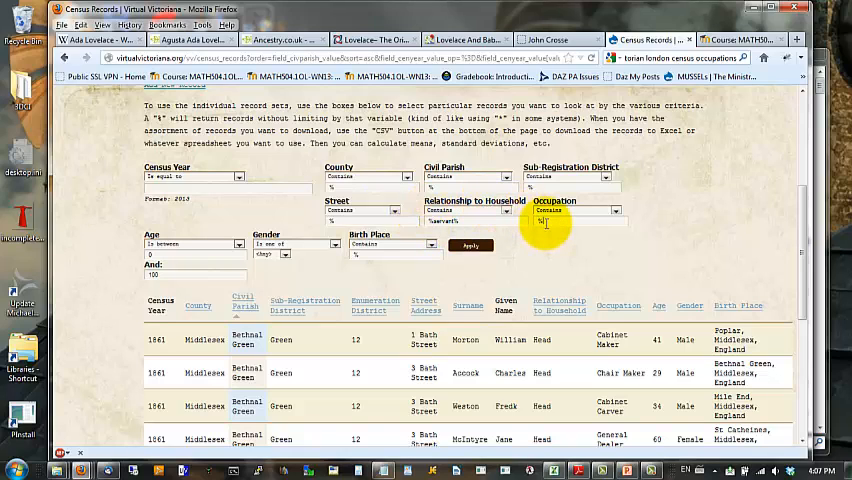
Apply 'servant' as the Occupation filter, listing 1841 Middlesex servants in Shoreditch and St Marylebone
{"action": "type", "text": "servant%"}
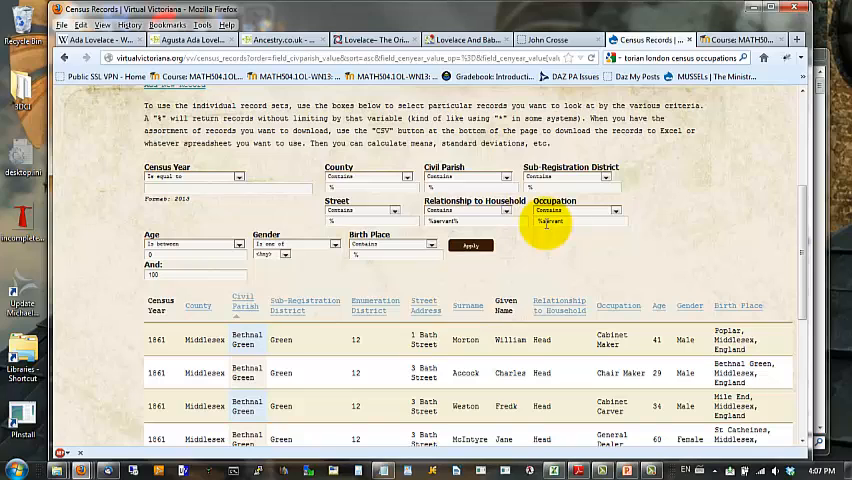
{"action": "mouse_move", "coordinate": [490, 272]}
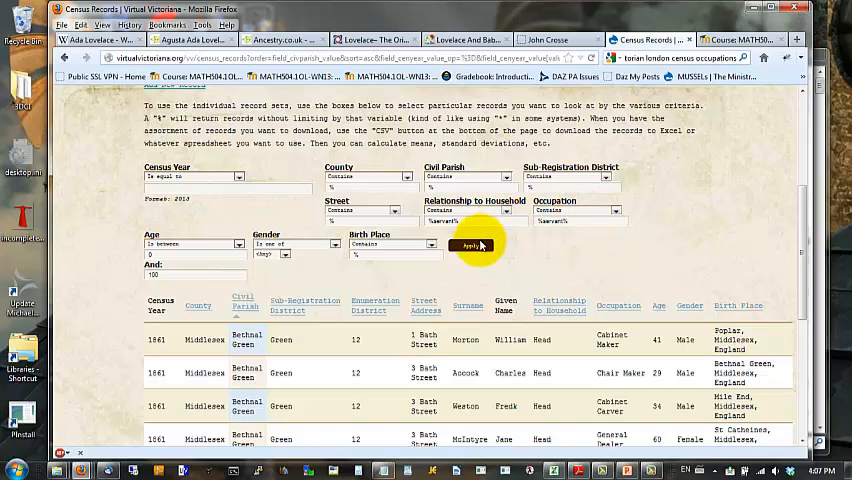
{"action": "left_click", "coordinate": [472, 244]}
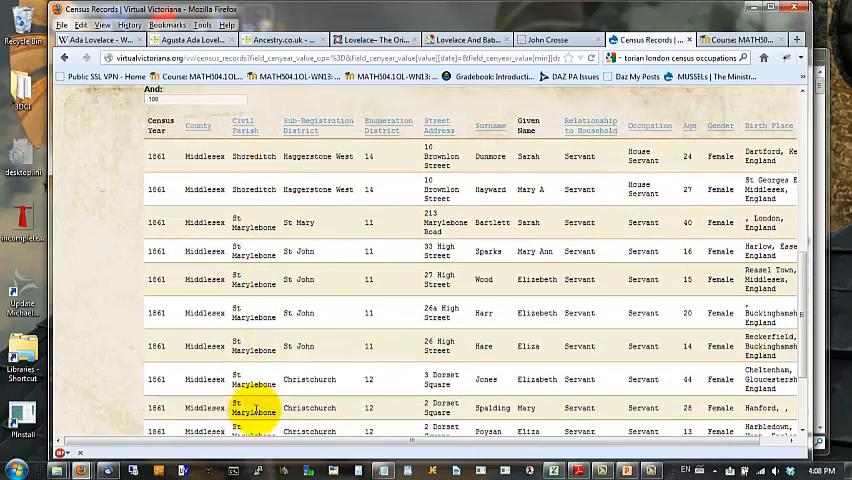
{"action": "scroll", "scroll_direction": "up", "scroll_amount": 3}
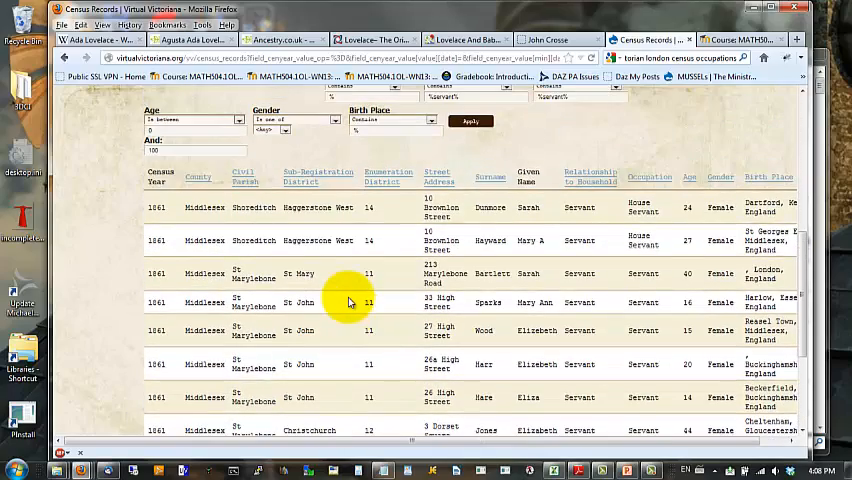
{"action": "mouse_move", "coordinate": [318, 320]}
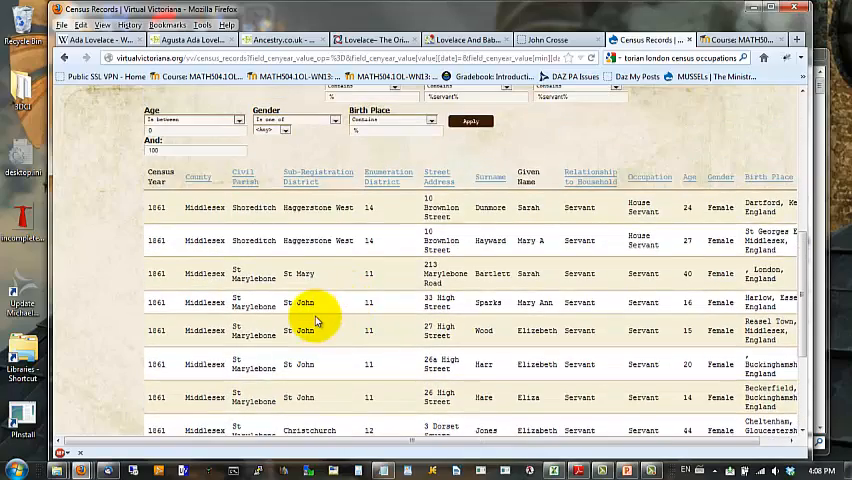
{"action": "mouse_move", "coordinate": [476, 296]}
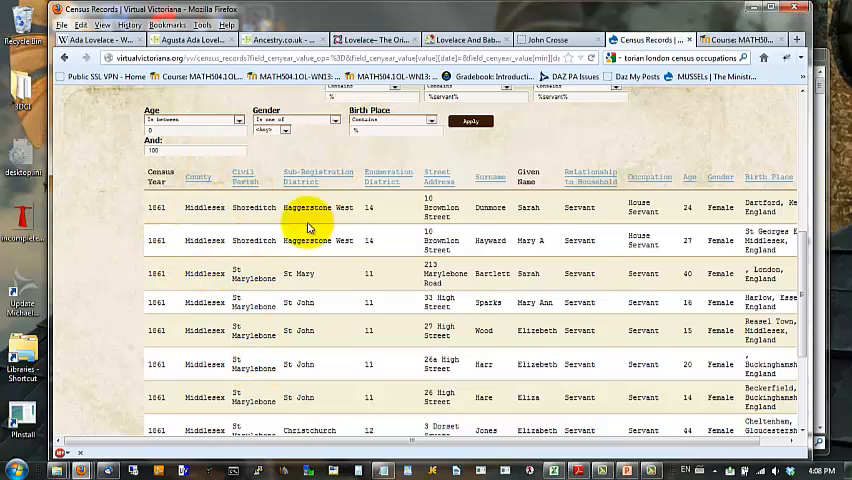
{"action": "mouse_move", "coordinate": [596, 144]}
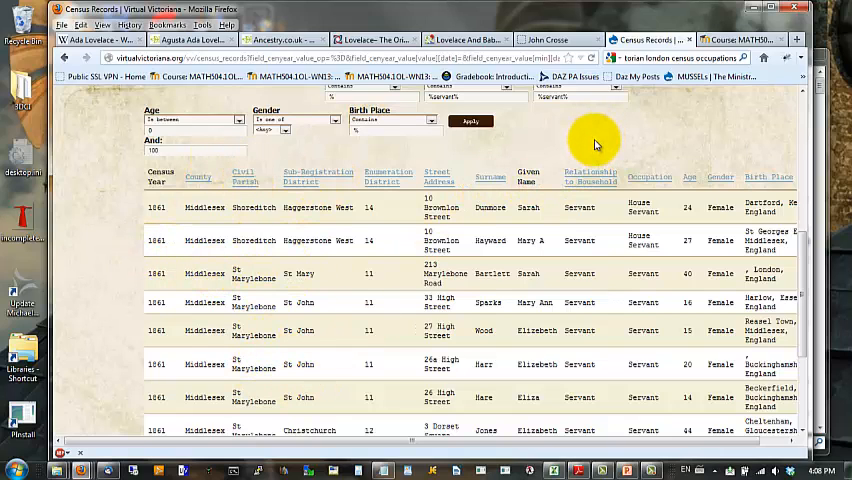
{"action": "scroll", "scroll_direction": "up", "scroll_amount": 3}
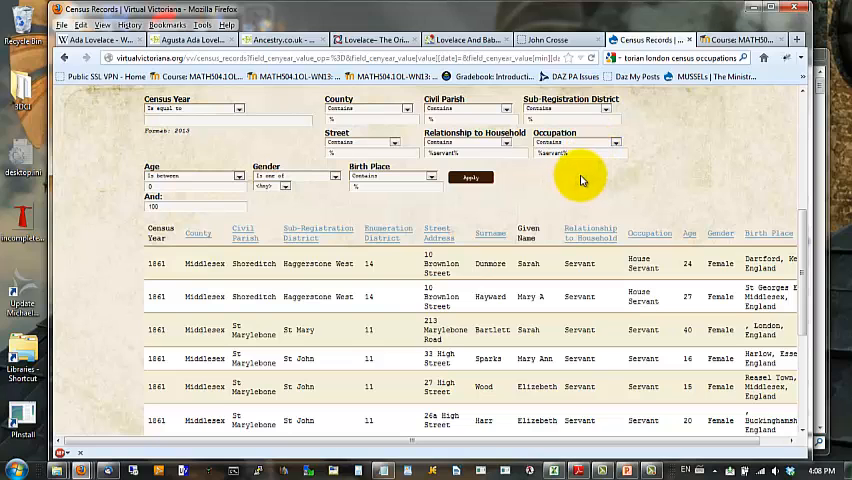
{"action": "scroll", "scroll_direction": "up", "scroll_amount": 3}
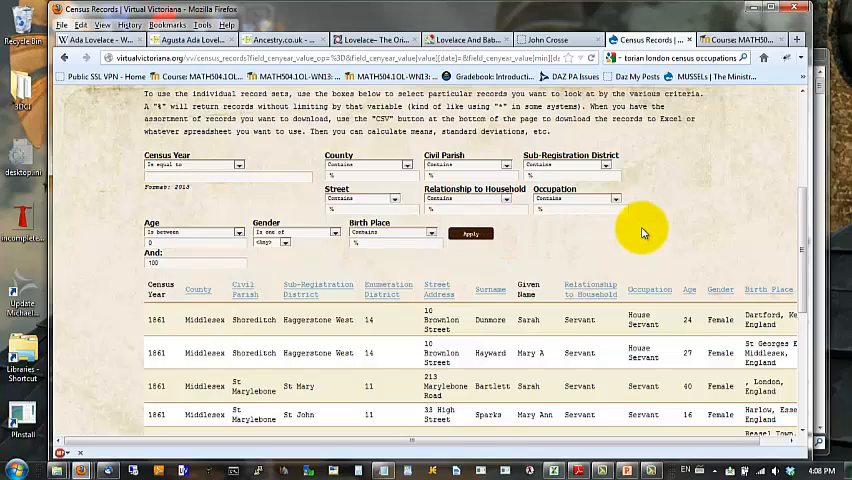
Return to the Census Records form without the occupation filter, reviewing Bethnal Green and Shoreditch rows
{"action": "left_click", "coordinate": [652, 210]}
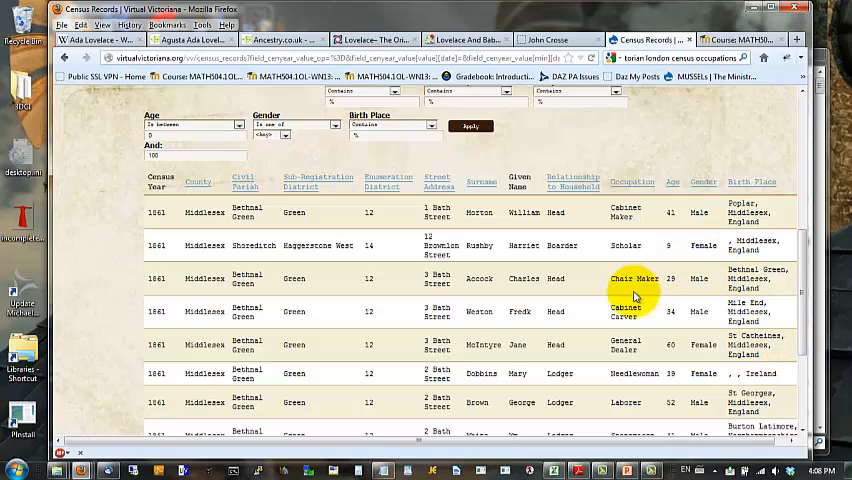
{"action": "scroll", "scroll_direction": "down", "scroll_amount": 3}
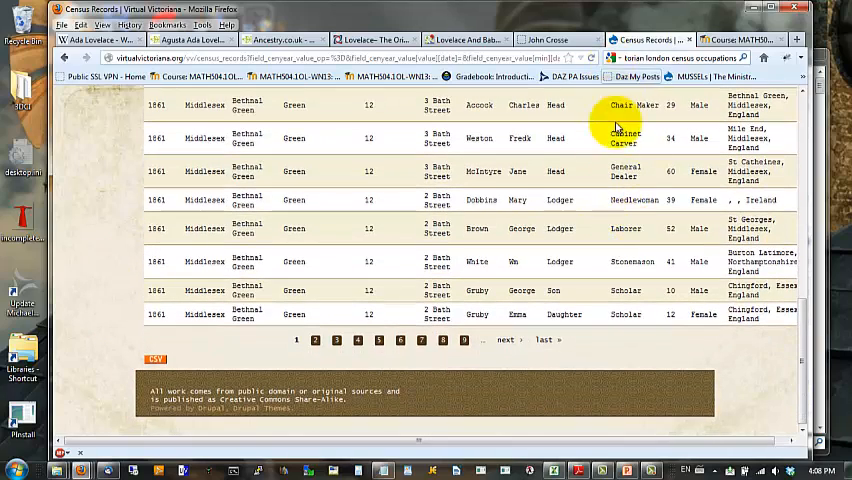
{"action": "scroll", "scroll_direction": "up", "scroll_amount": 3}
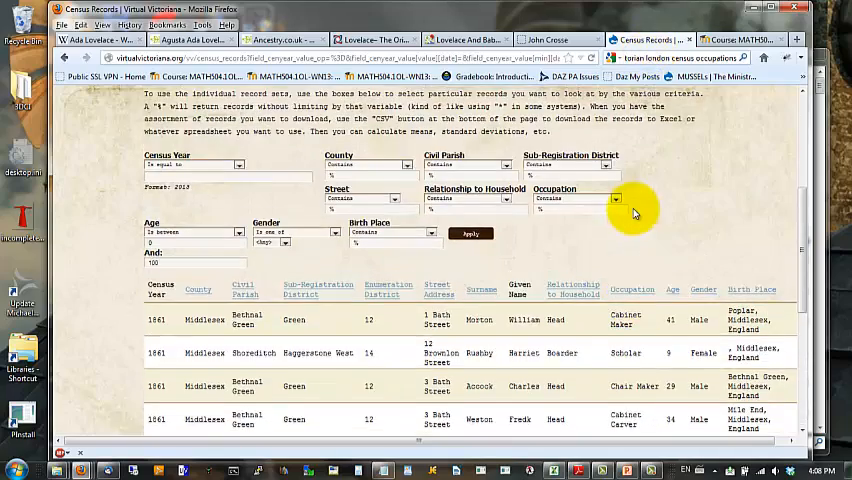
{"action": "scroll", "scroll_direction": "down", "scroll_amount": 3}
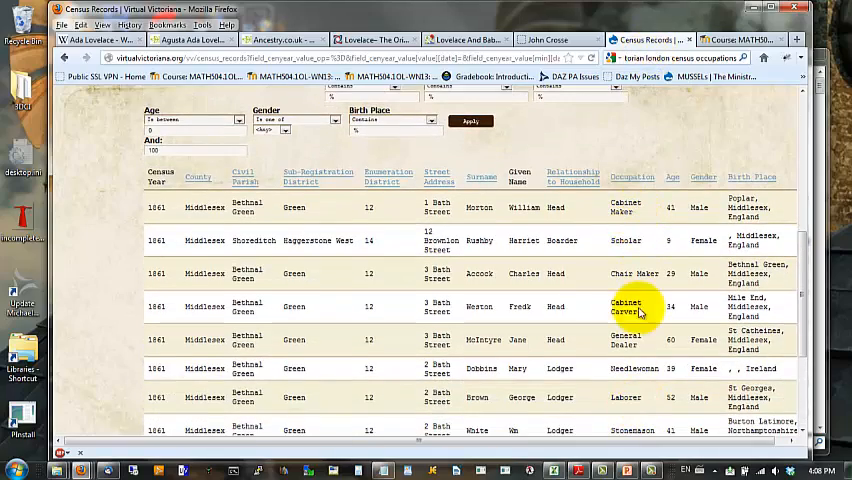
{"action": "mouse_move", "coordinate": [644, 150]}
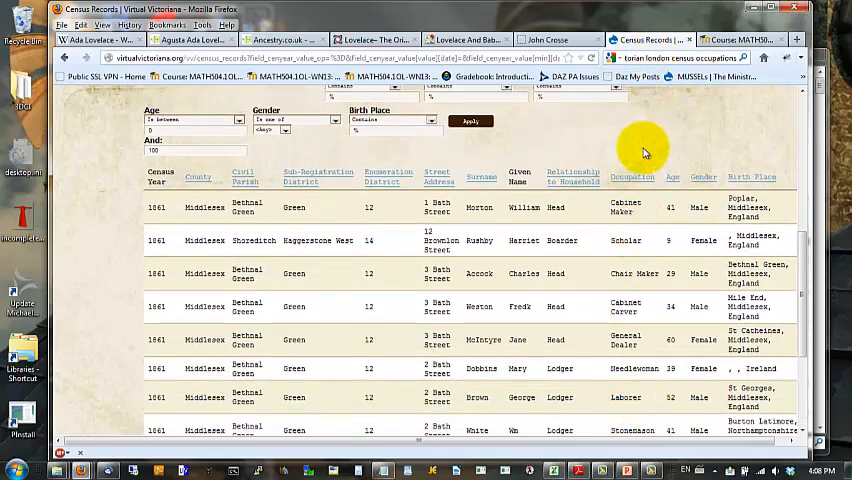
{"action": "scroll", "scroll_direction": "up", "scroll_amount": 3}
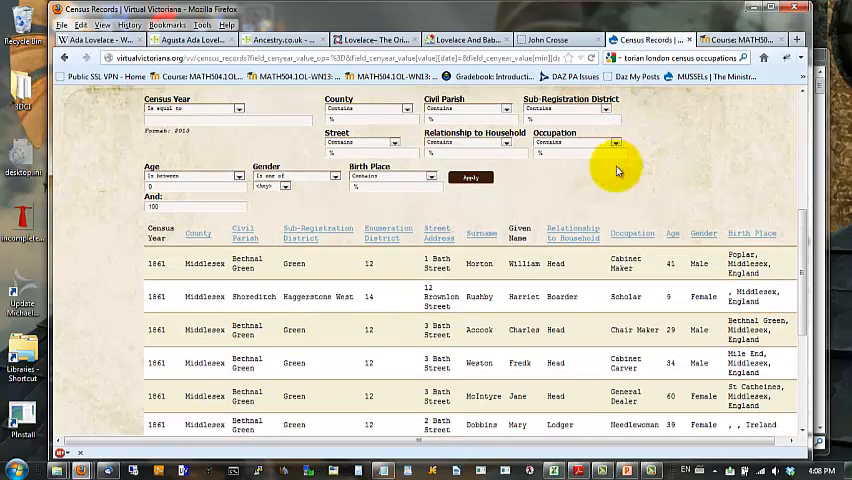
{"action": "mouse_move", "coordinate": [644, 158]}
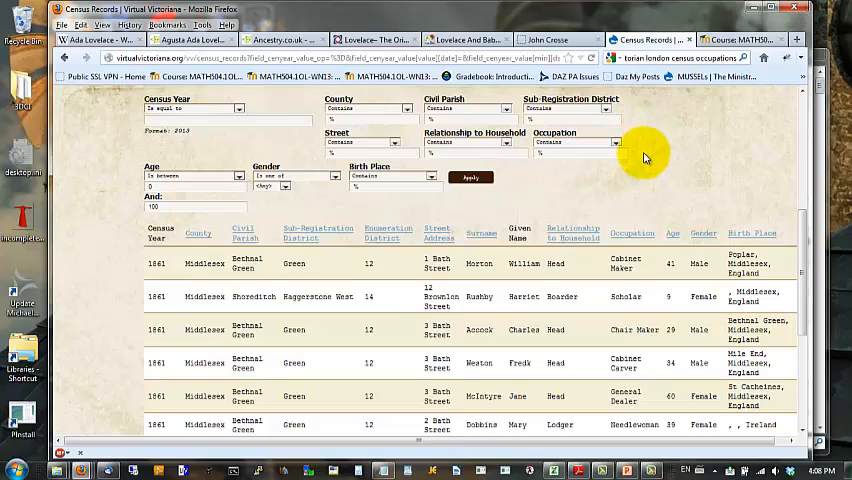
{"action": "mouse_move", "coordinate": [672, 190]}
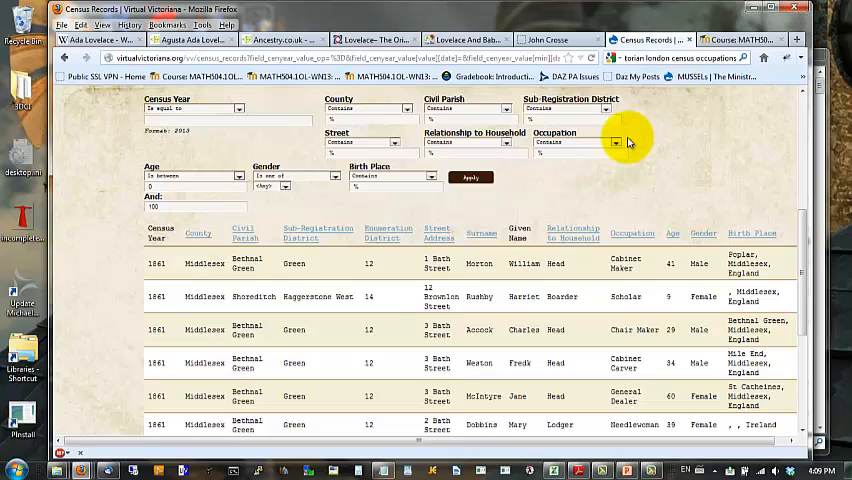
{"action": "mouse_move", "coordinate": [624, 204]}
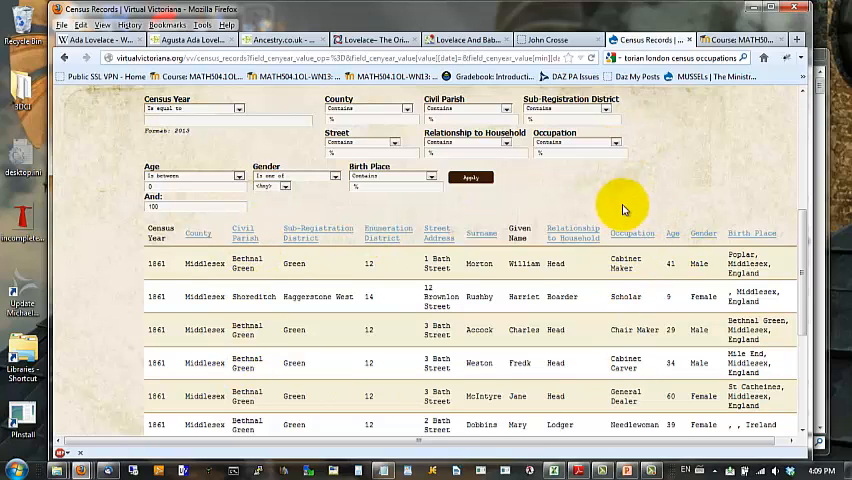
{"action": "mouse_move", "coordinate": [650, 164]}
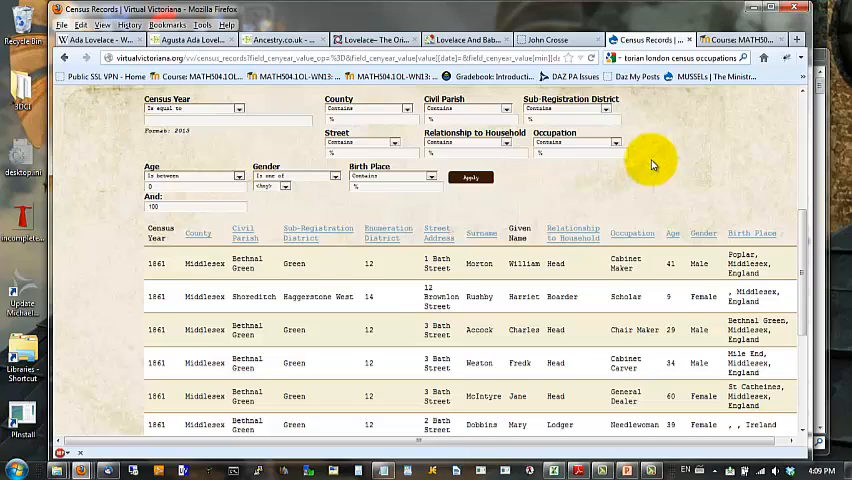
{"action": "scroll", "scroll_direction": "up", "scroll_amount": 3}
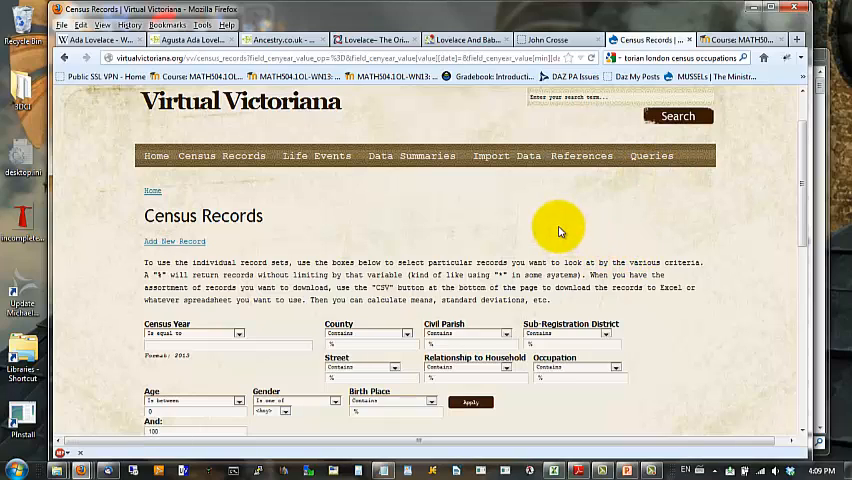
Filter the Data Summaries page to the Employment data category
{"action": "left_click", "coordinate": [412, 156]}
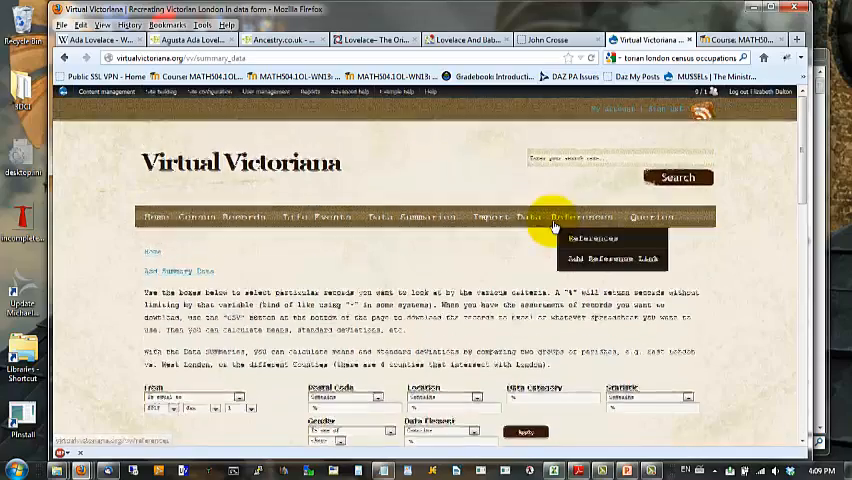
{"action": "left_click", "coordinate": [524, 208]}
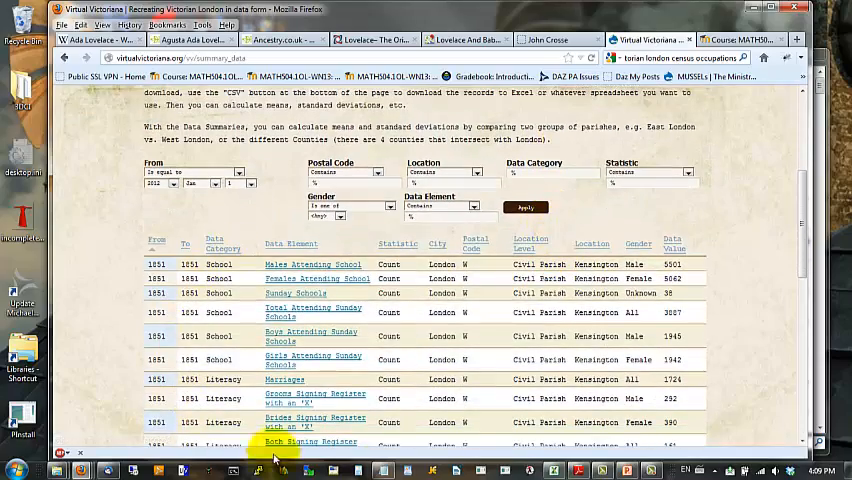
{"action": "scroll", "scroll_direction": "up", "scroll_amount": 3}
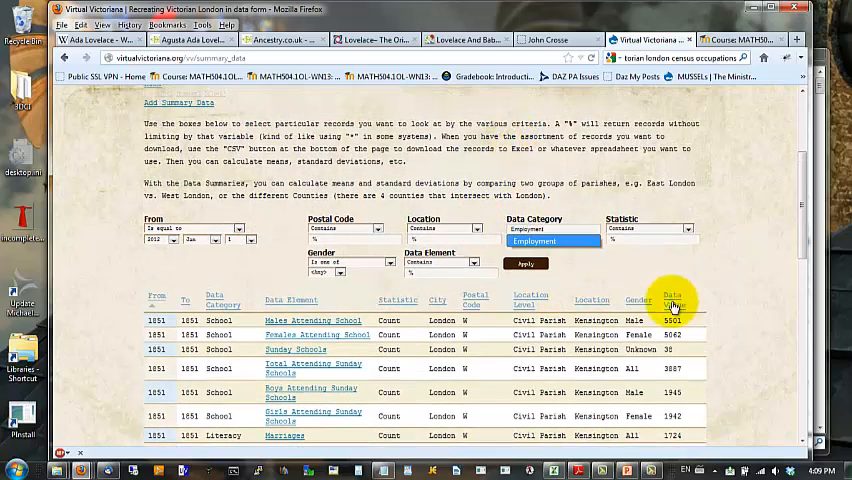
{"action": "left_click", "coordinate": [524, 264]}
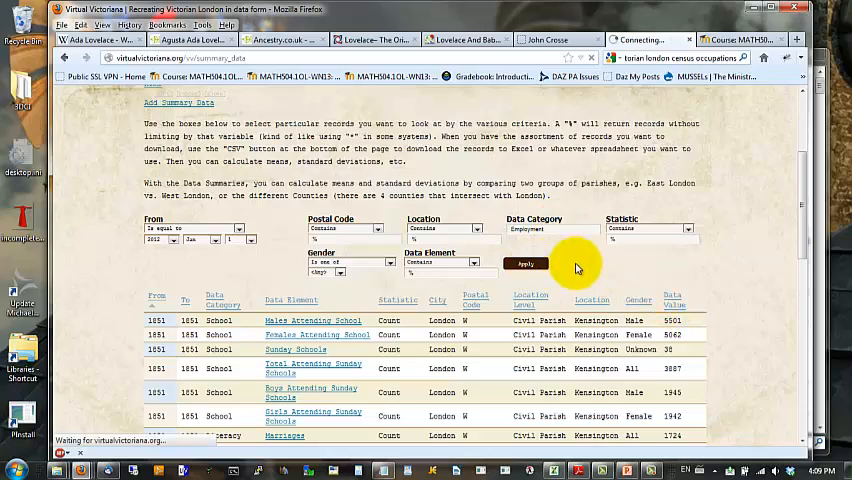
{"action": "left_click", "coordinate": [524, 264]}
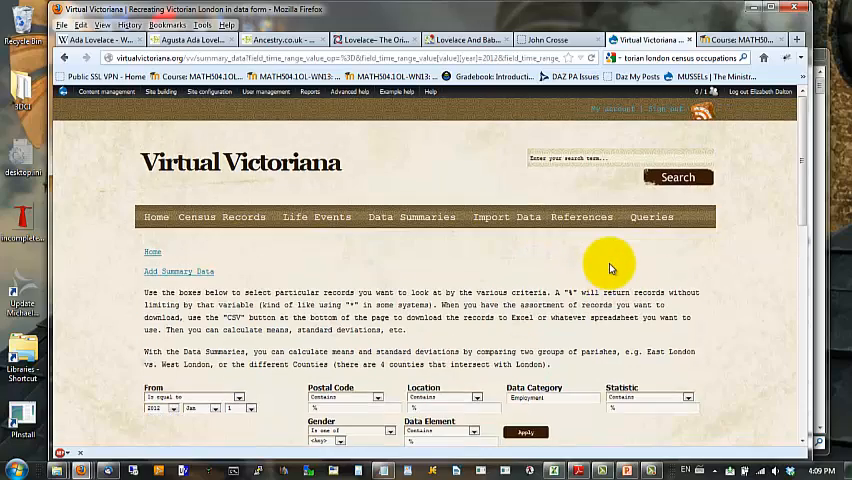
{"action": "left_click", "coordinate": [524, 432]}
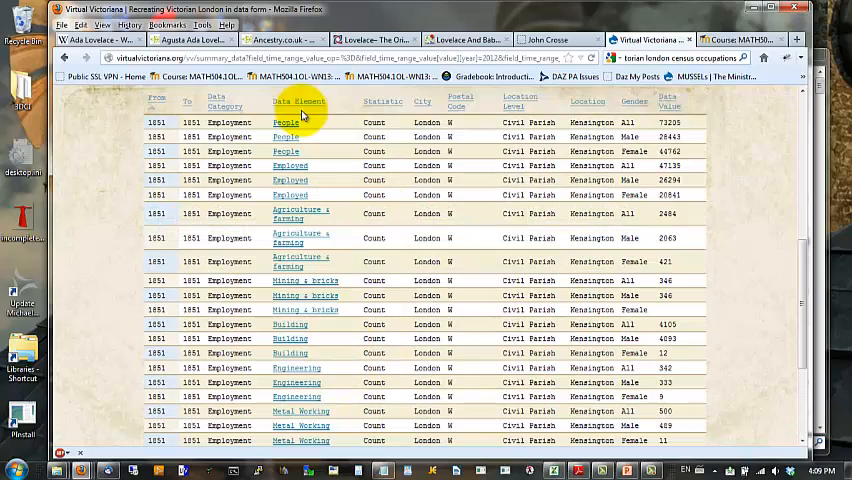
{"action": "mouse_move", "coordinate": [356, 126]}
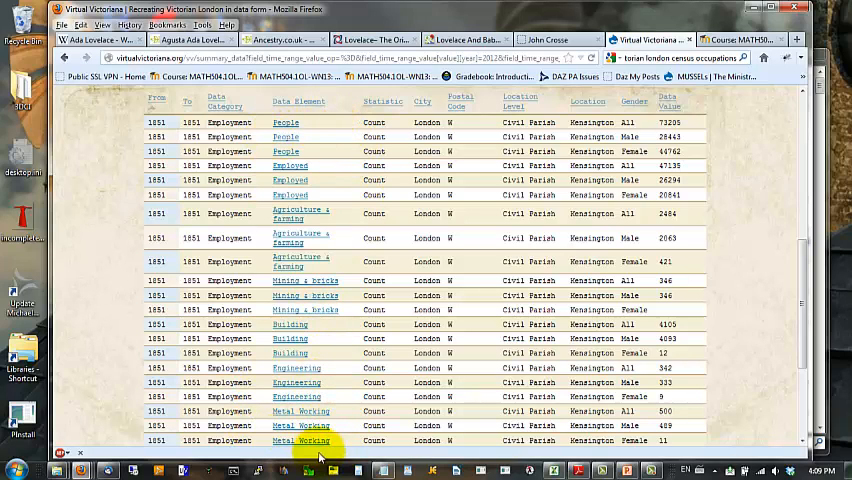
{"action": "mouse_move", "coordinate": [688, 272]}
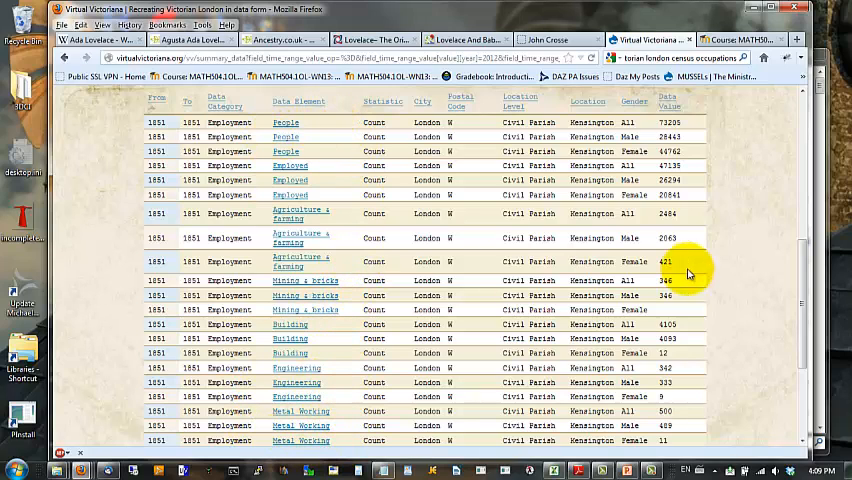
{"action": "mouse_move", "coordinate": [636, 244]}
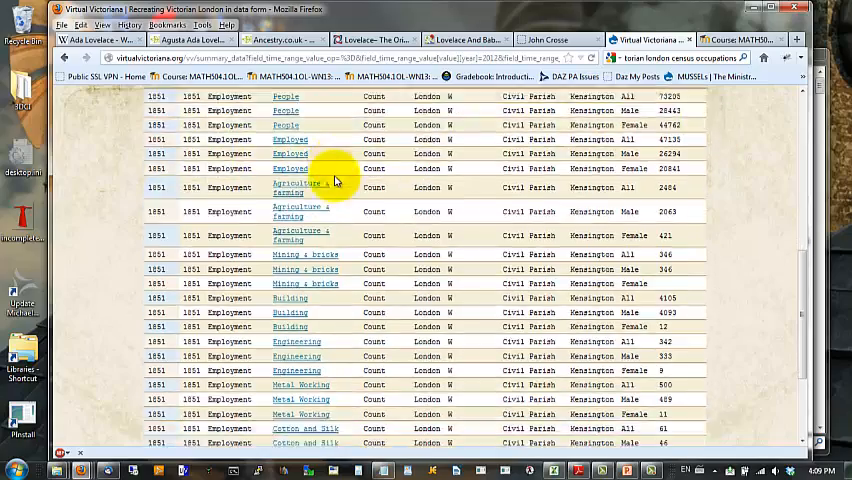
{"action": "scroll", "scroll_direction": "up", "scroll_amount": 3}
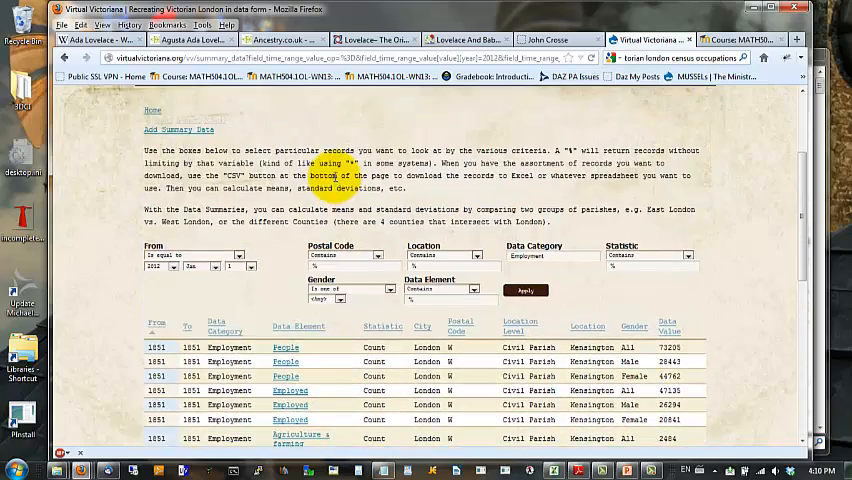
Scroll to the 1851 Teachers counts per parish, Kensington at 1336 total
{"action": "scroll", "scroll_direction": "down", "scroll_amount": 3}
{"action": "type", "text": "Teachers"}
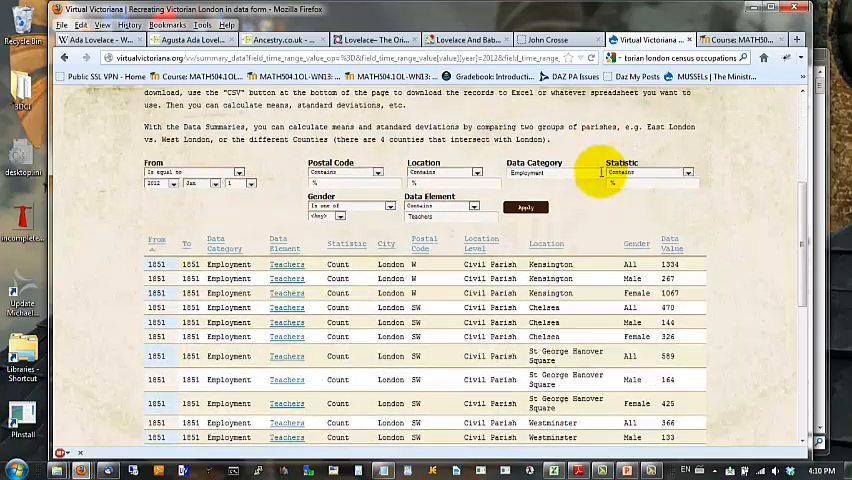
{"action": "scroll", "scroll_direction": "down", "scroll_amount": 3}
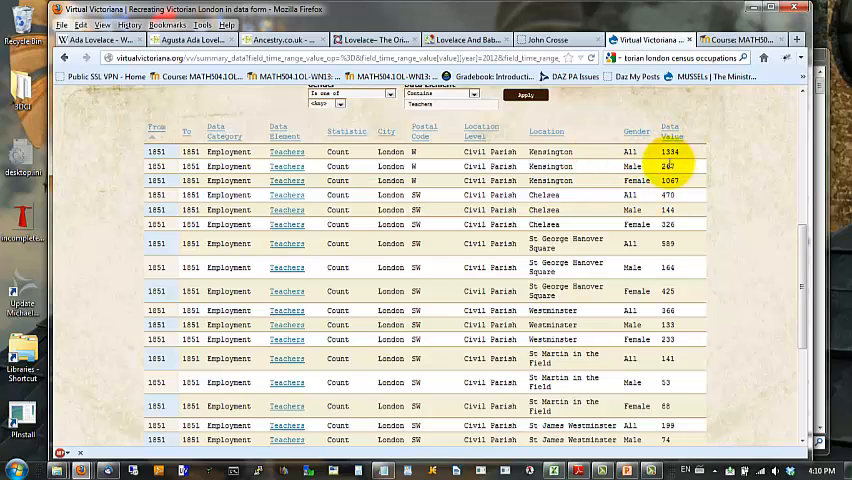
{"action": "mouse_move", "coordinate": [288, 438]}
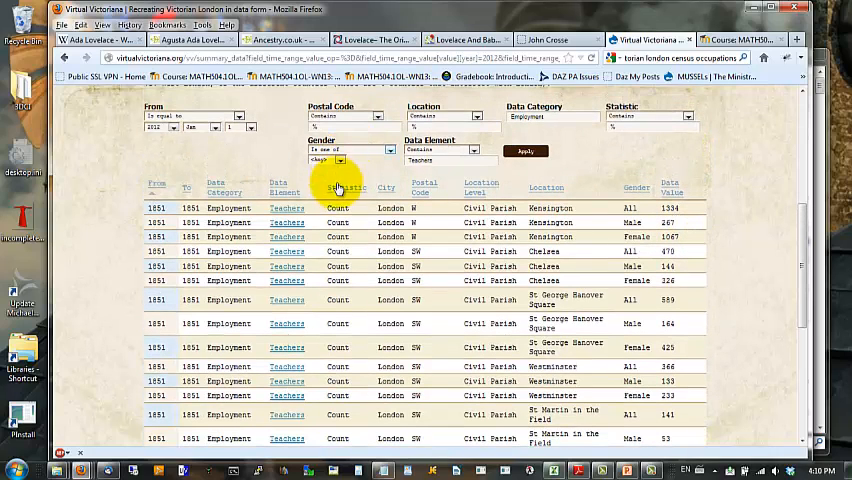
Set Gender to Female, listing 1851 female teacher counts per parish with Kensington at 1047
{"action": "left_click", "coordinate": [350, 160]}
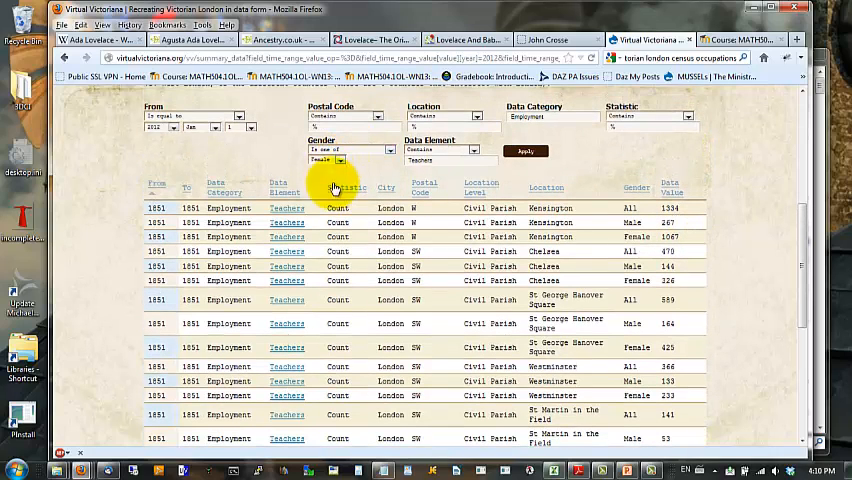
{"action": "scroll", "scroll_direction": "down", "scroll_amount": 3}
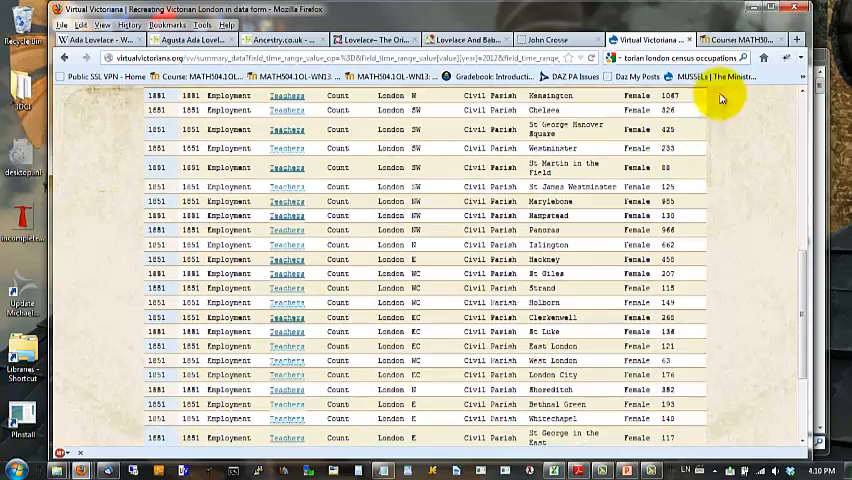
{"action": "scroll", "scroll_direction": "down", "scroll_amount": 3}
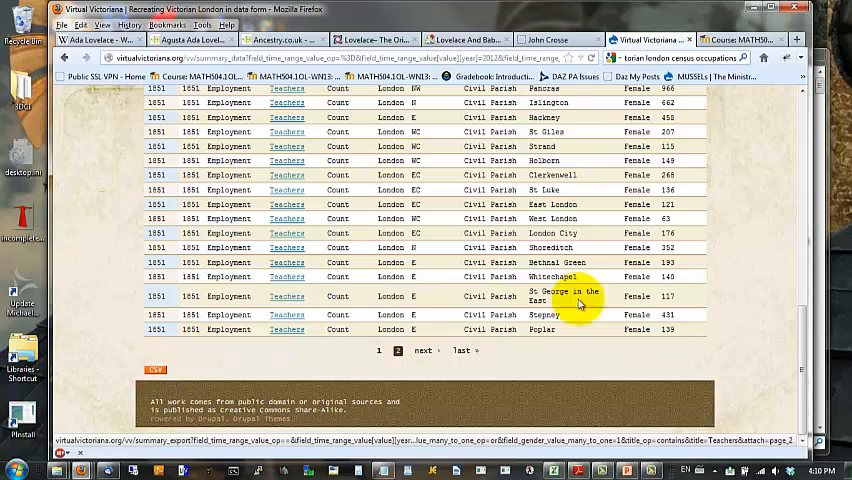
{"action": "scroll", "scroll_direction": "up", "scroll_amount": 3}
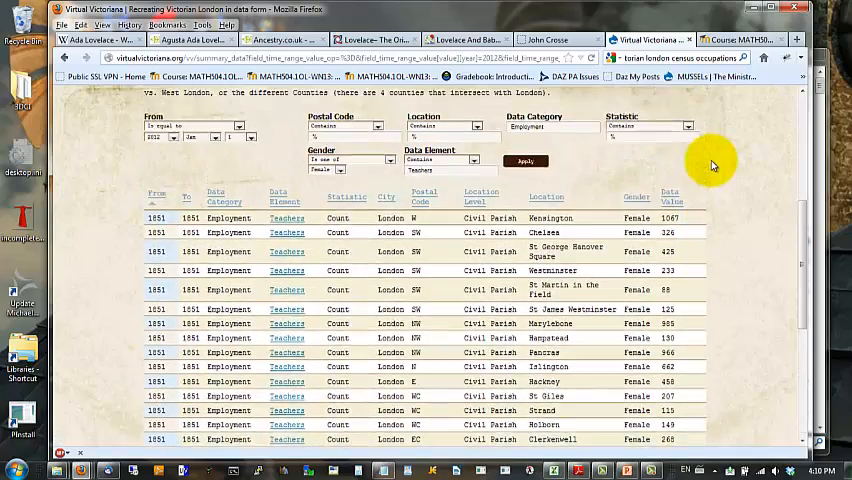
{"action": "scroll", "scroll_direction": "up", "scroll_amount": 3}
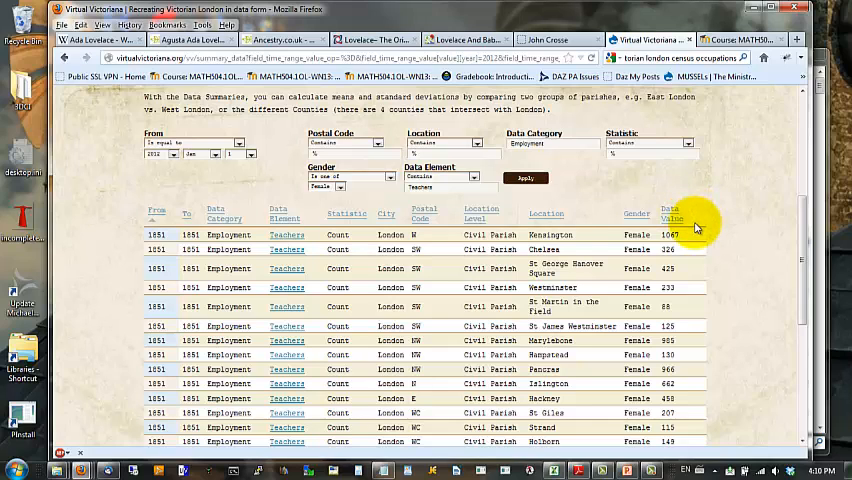
{"action": "mouse_move", "coordinate": [558, 402]}
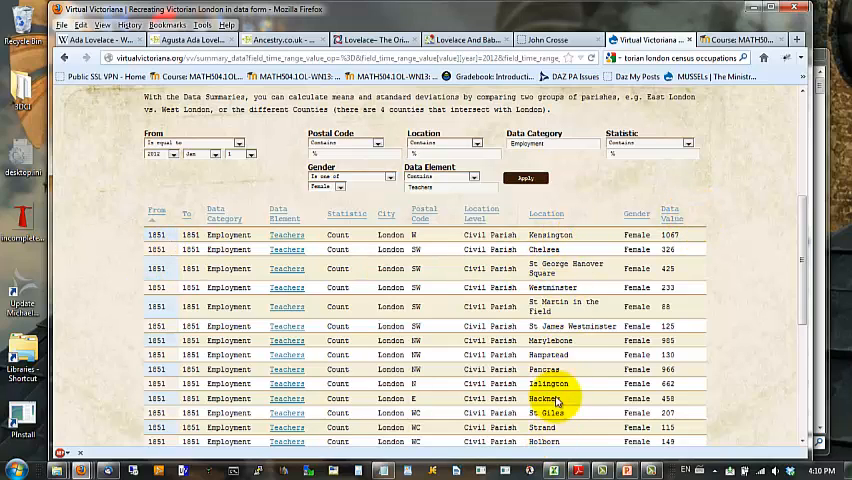
{"action": "mouse_move", "coordinate": [690, 236]}
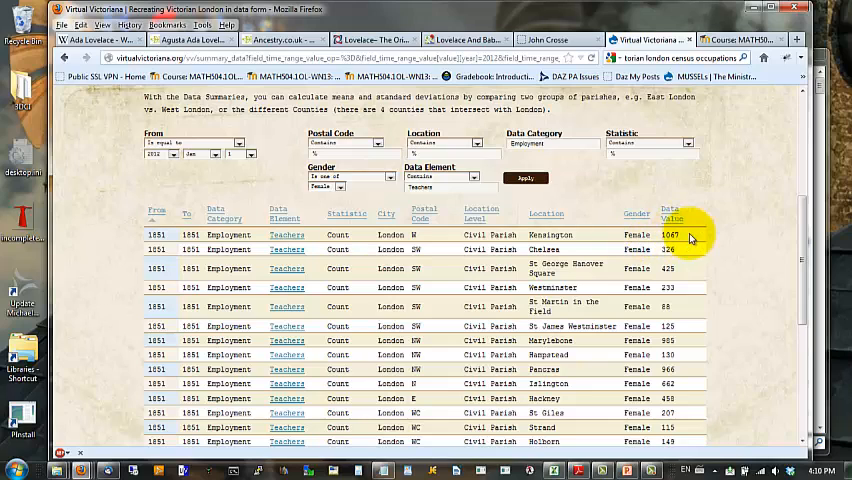
{"action": "mouse_move", "coordinate": [716, 196]}
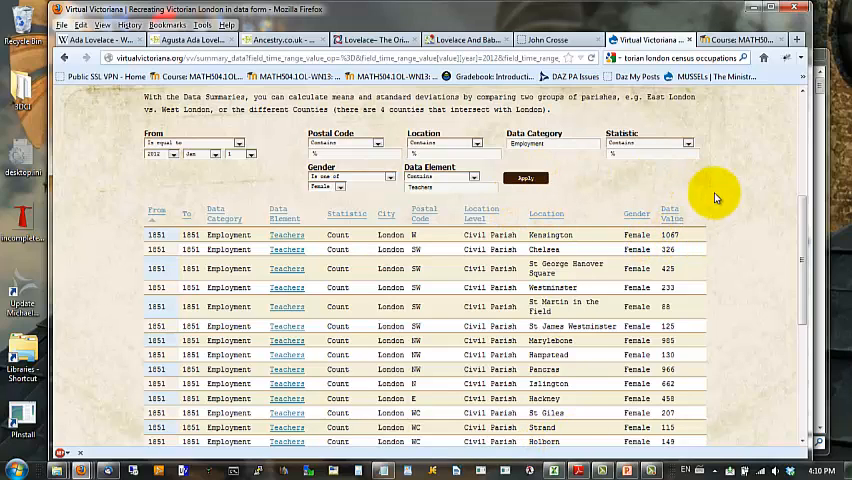
{"action": "mouse_move", "coordinate": [742, 262]}
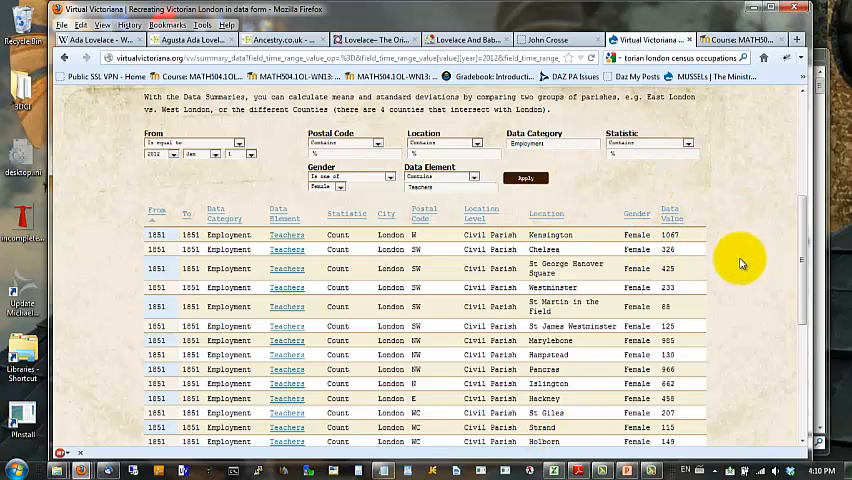